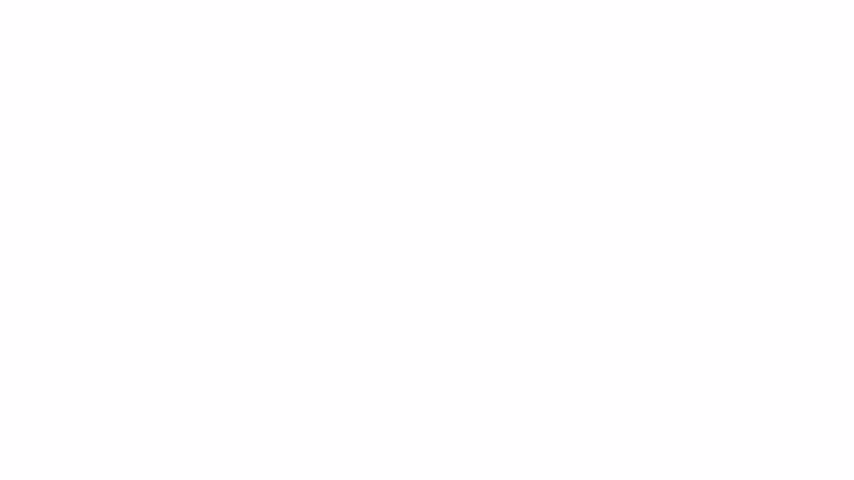
Handwrite 'Y: GDP' and 'C: Consumption' as the first two definition lines.
{"action": "left_click_drag", "start_coordinate": [96, 42], "coordinate": [136, 96]}
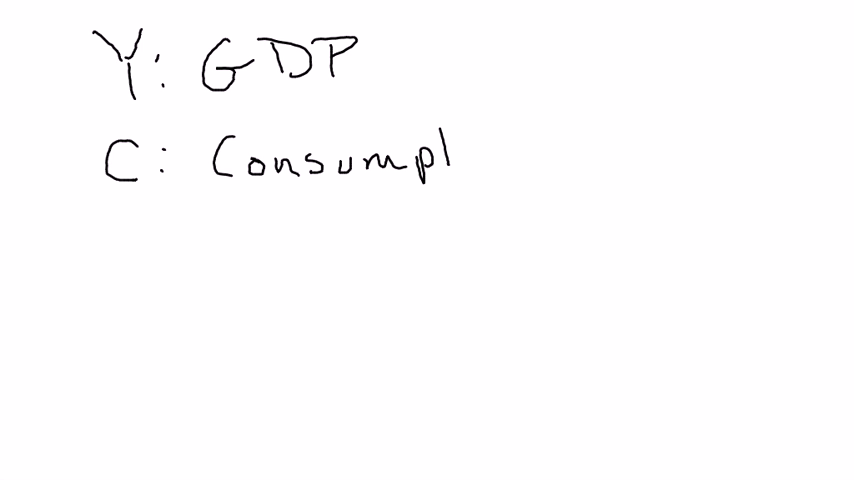
{"action": "type", "text": "ion"}
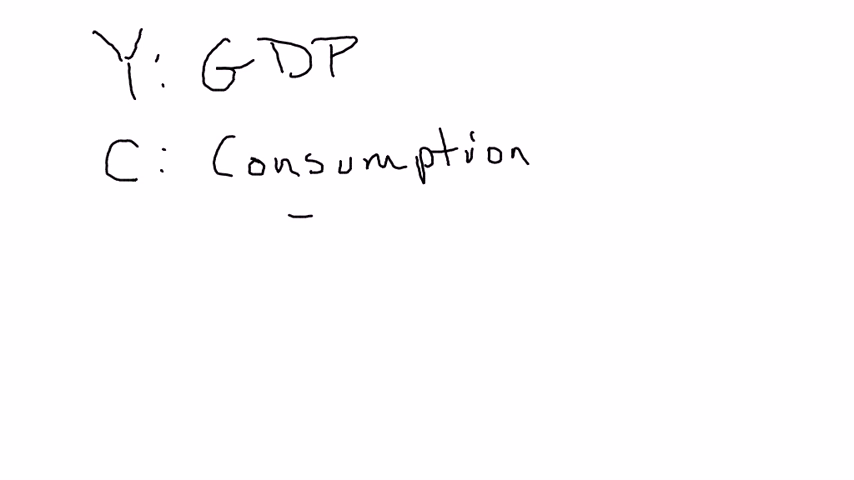
Write '- Durable' and '- Nondurable/Services' sub-points indented under Consumption.
{"action": "type", "text": "Du"}
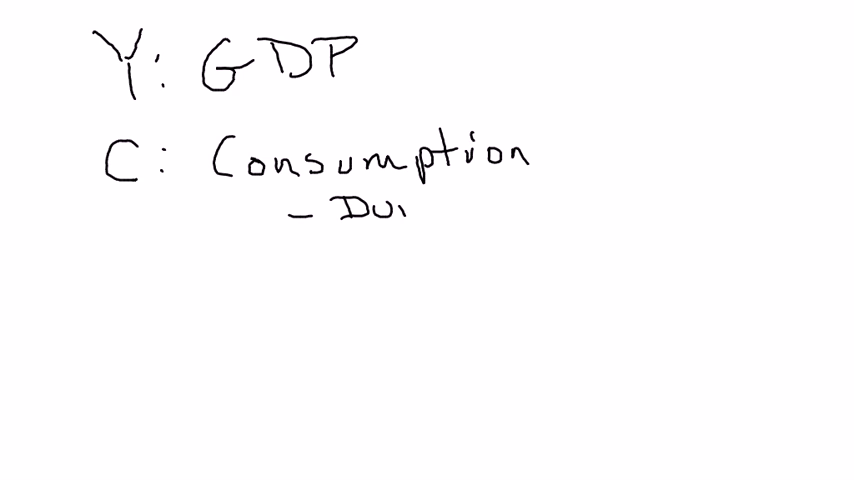
{"action": "type", "text": "rable"}
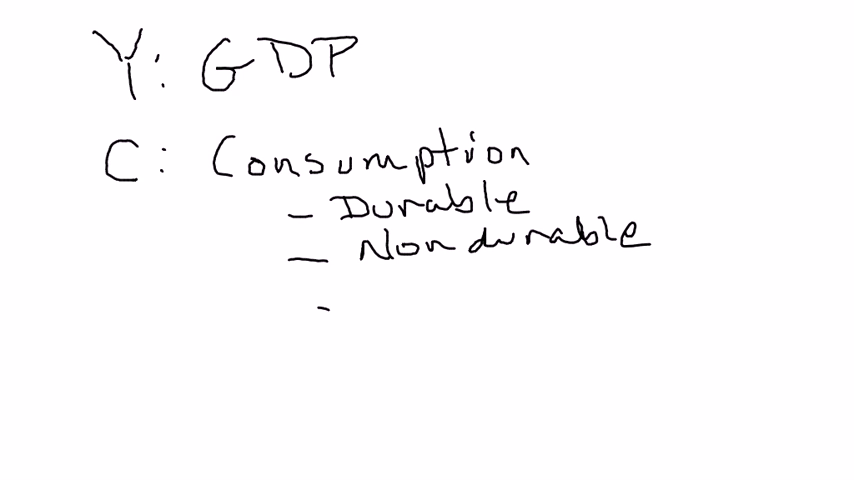
{"action": "type", "text": "Ser"}
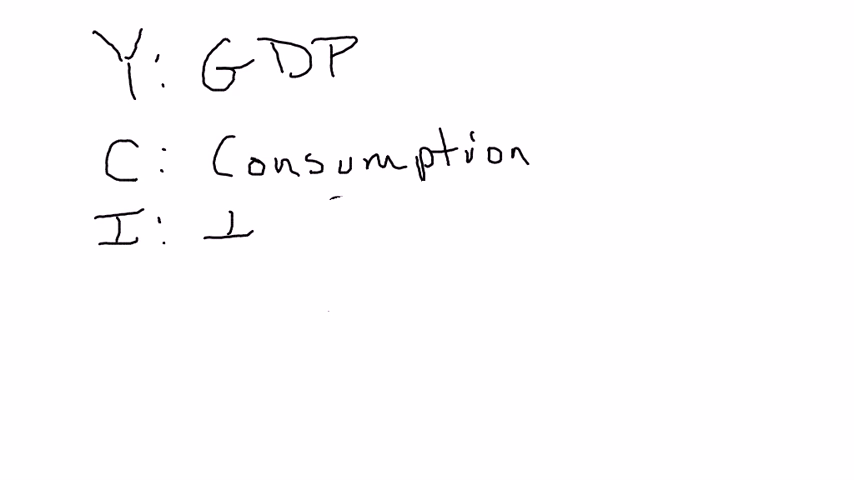
Handwrite 'I: Investment' below Consumption and start its first sub-point.
{"action": "type", "text": "Inves"}
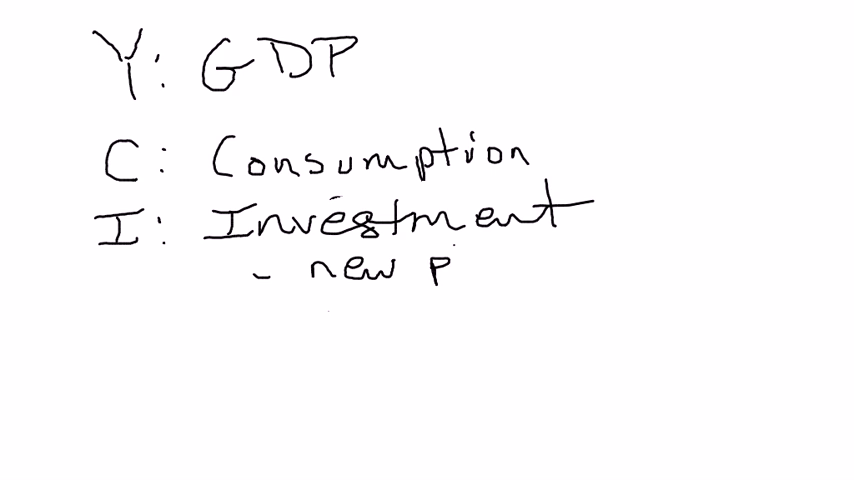
Write '- new plant + equipment', '- inventories', '- new residential cons.' under Investment.
{"action": "type", "text": "lant + equipment"}
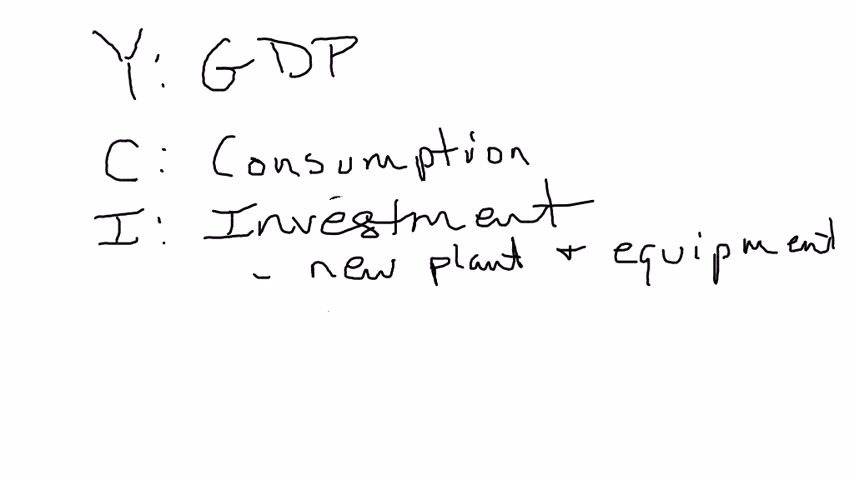
{"action": "type", "text": "- invent"}
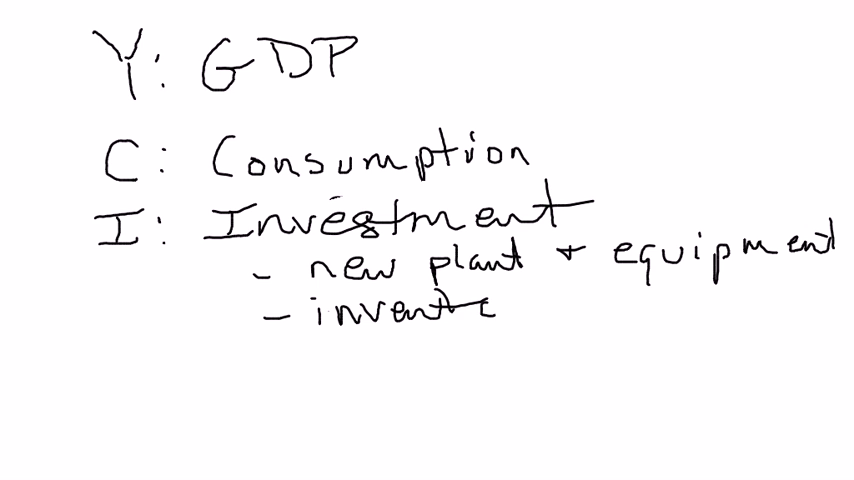
{"action": "type", "text": "ories"}
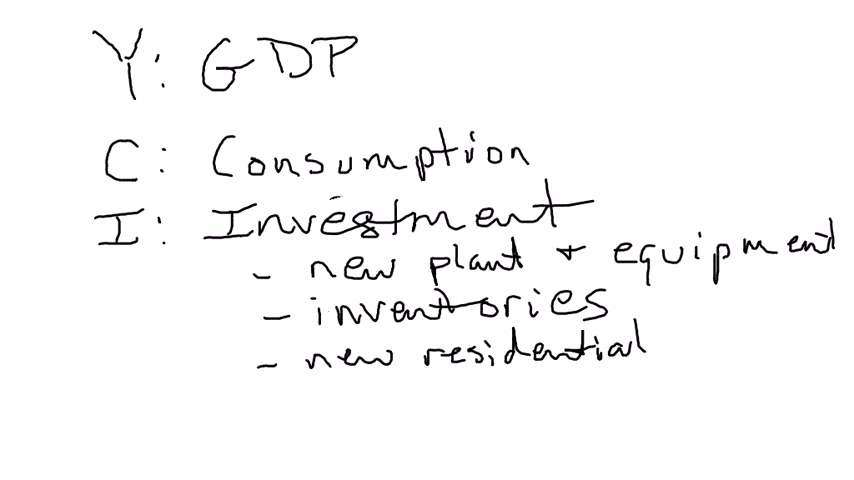
{"action": "type", "text": "Cons"}
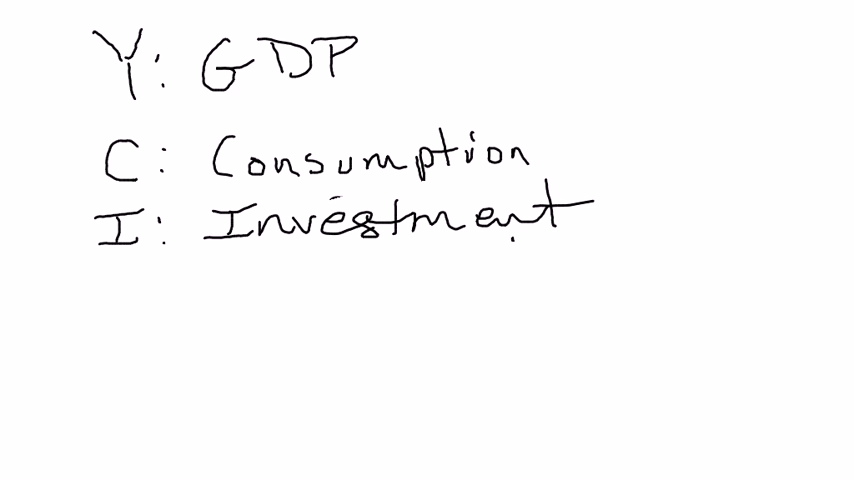
Handwrite 'G: Govt' with a sub-point '- on goods + services' beneath Investment.
{"action": "type", "text": "G: C"}
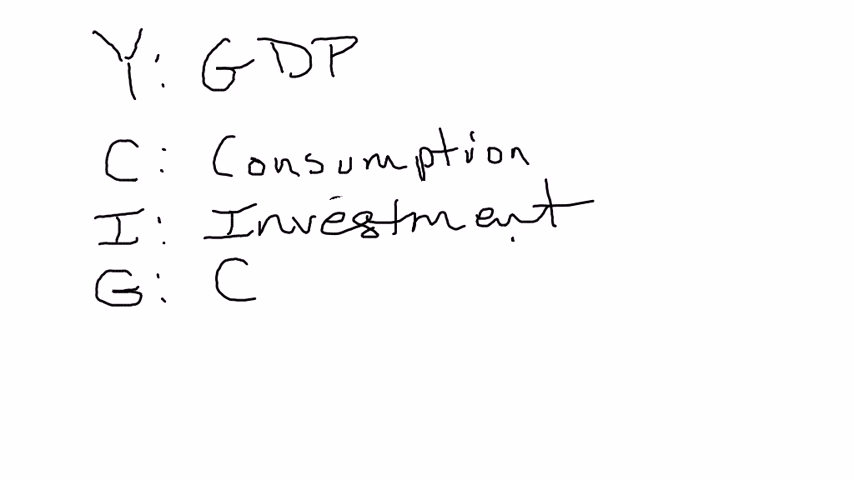
{"action": "type", "text": "ovt"}
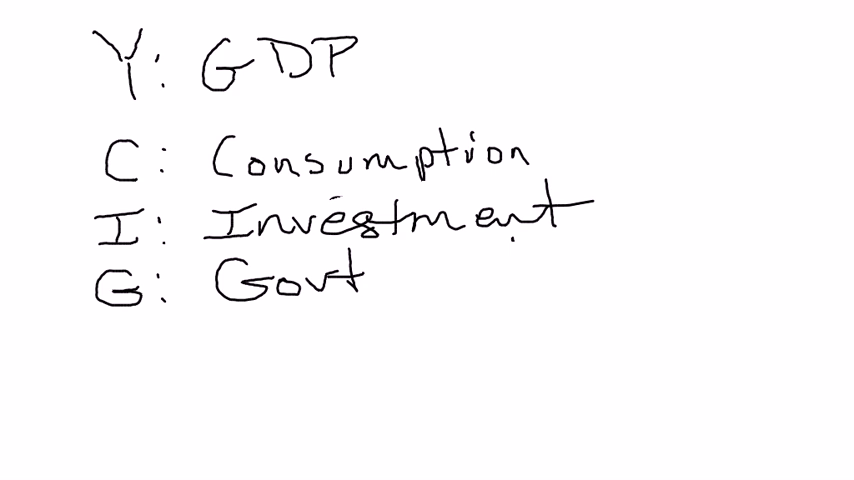
{"action": "type", "text": "- on"}
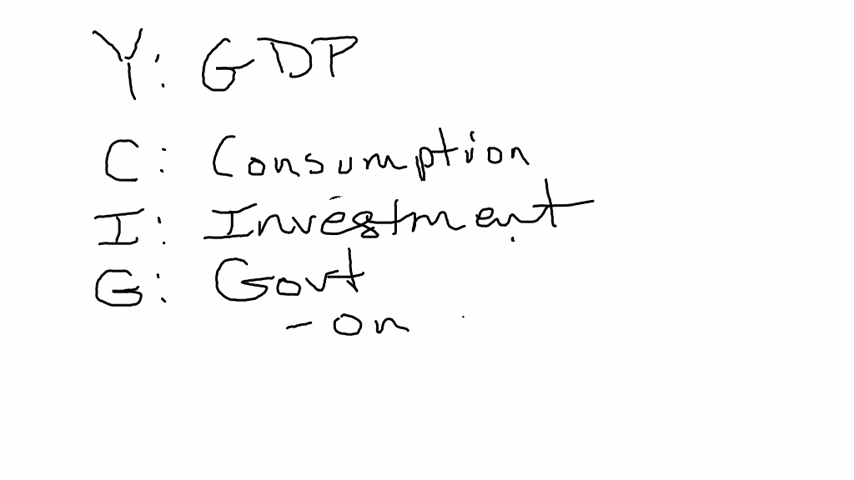
{"action": "type", "text": "go"}
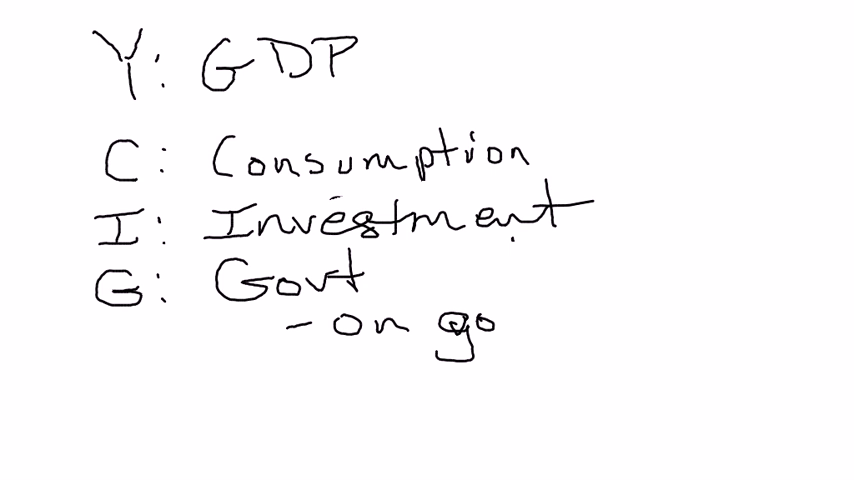
{"action": "type", "text": "goods +"}
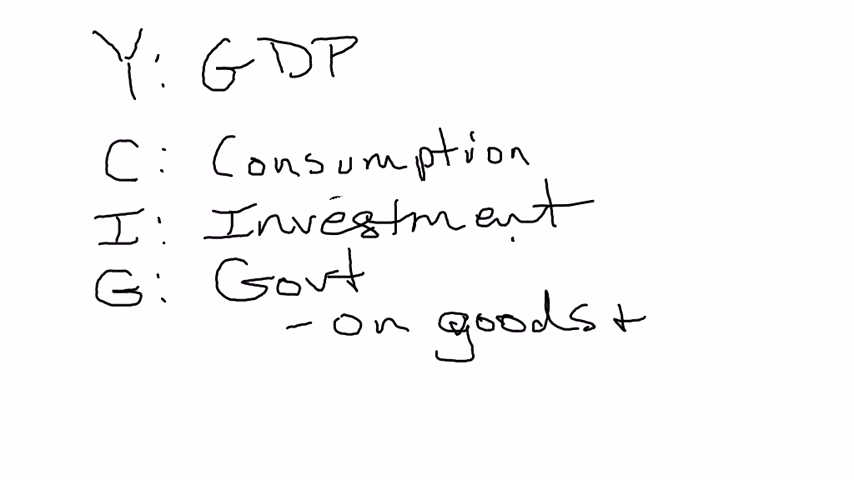
{"action": "type", "text": "servi"}
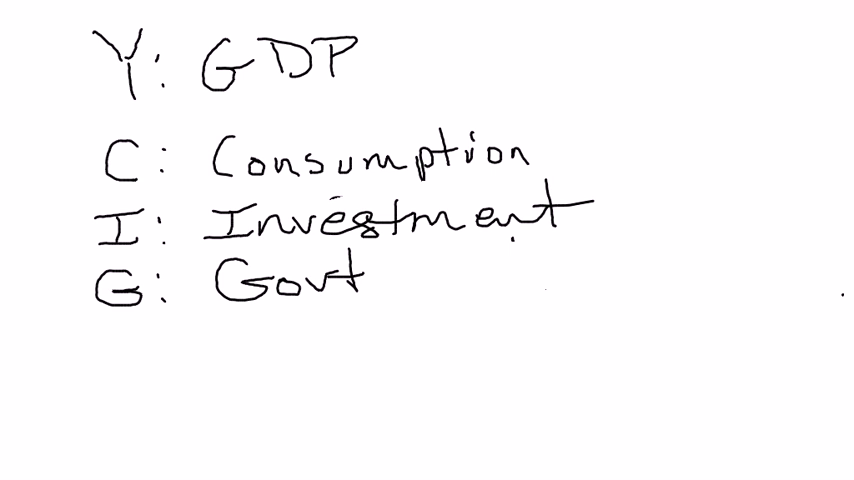
Handwrite 'NX: Net Exports' with 'NX = Exports - Imports' indented underneath.
{"action": "type", "text": "N"}
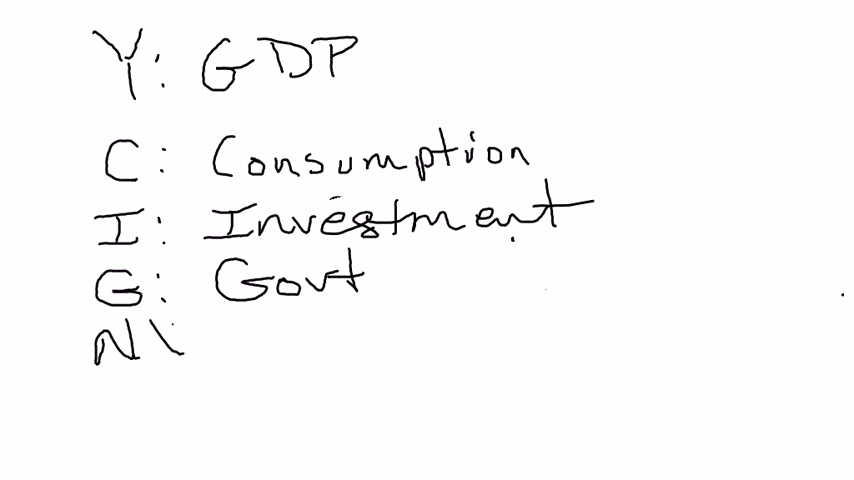
{"action": "type", "text": "X: Net E"}
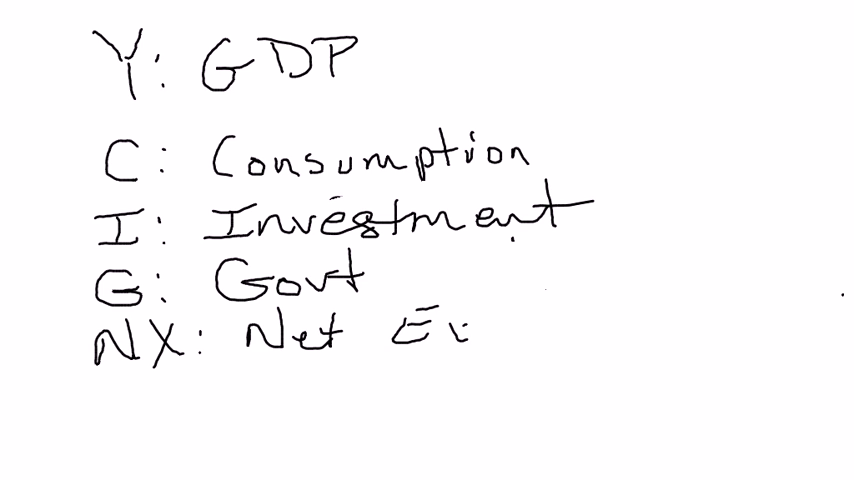
{"action": "type", "text": "xport"}
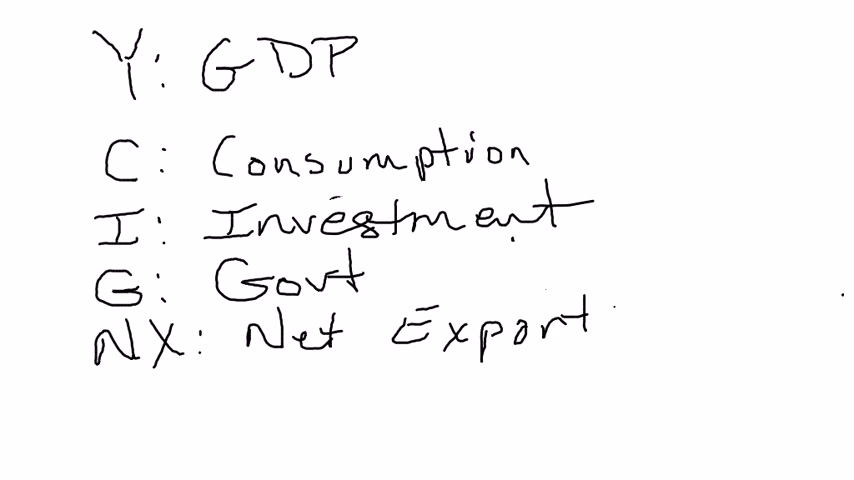
{"action": "type", "text": "s"}
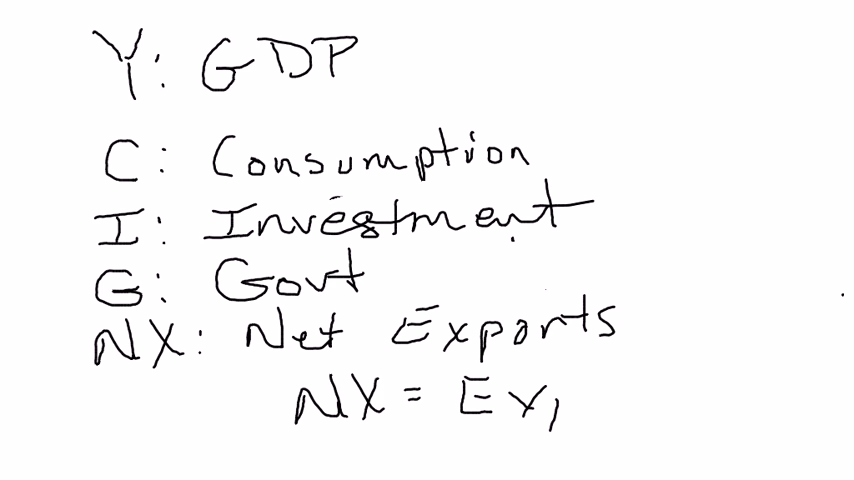
{"action": "type", "text": "ports"}
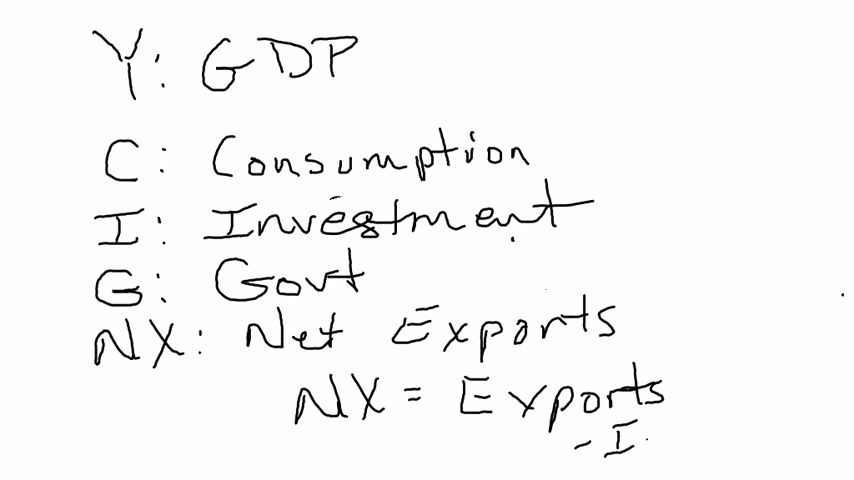
{"action": "type", "text": "Impor"}
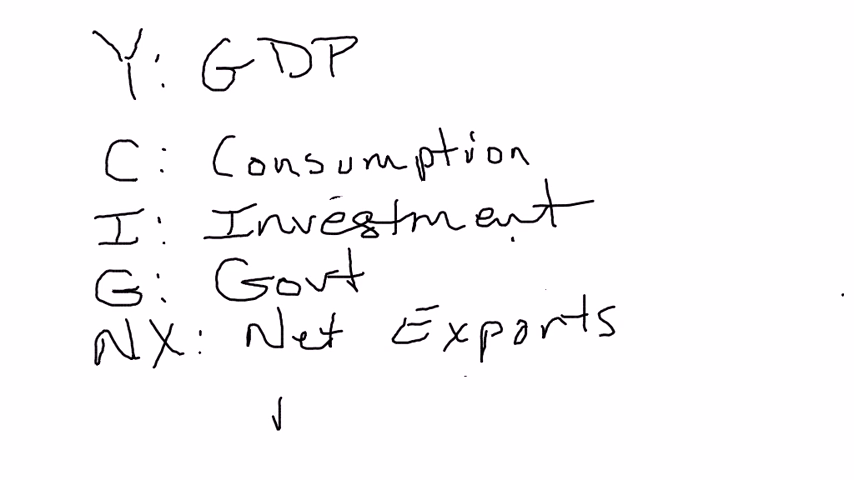
Write 'NX > 0 ⇒ Trade…' in place of the erased NX formula.
{"action": "type", "text": "NX ?"}
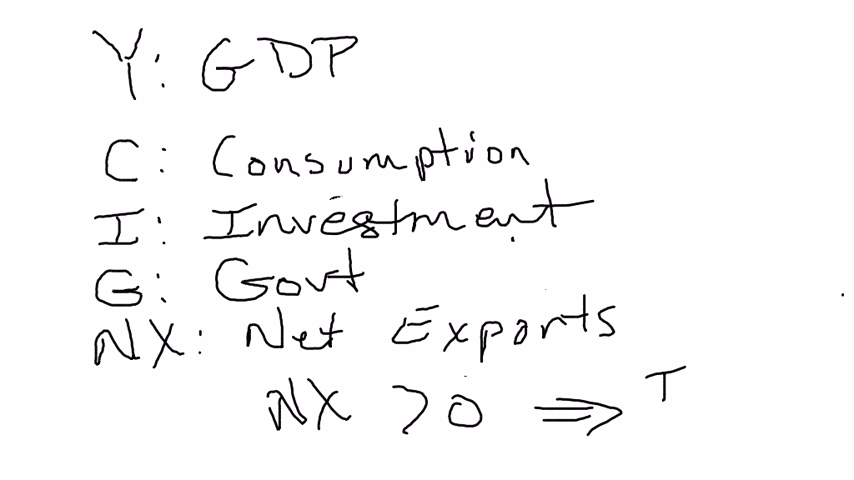
{"action": "type", "text": "Trade"}
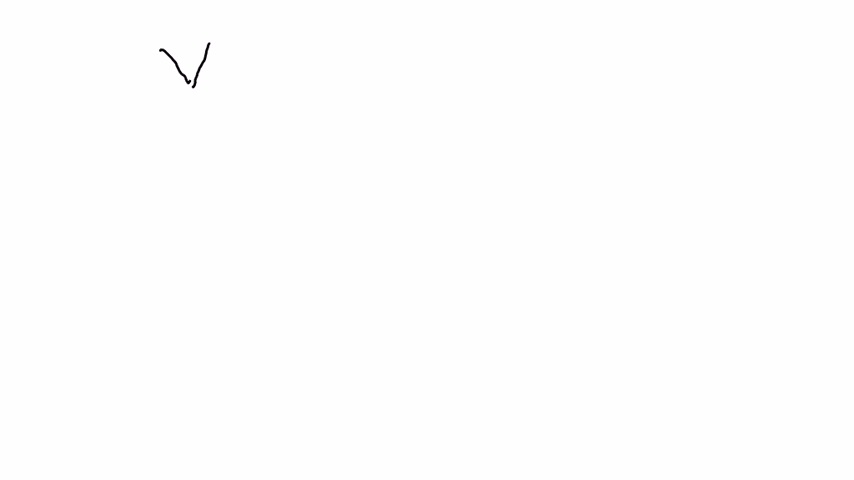
Handwrite 'Y = C + I + G + NX' across the top of the fresh page.
{"action": "left_click_drag", "start_coordinate": [192, 78], "coordinate": [196, 128]}
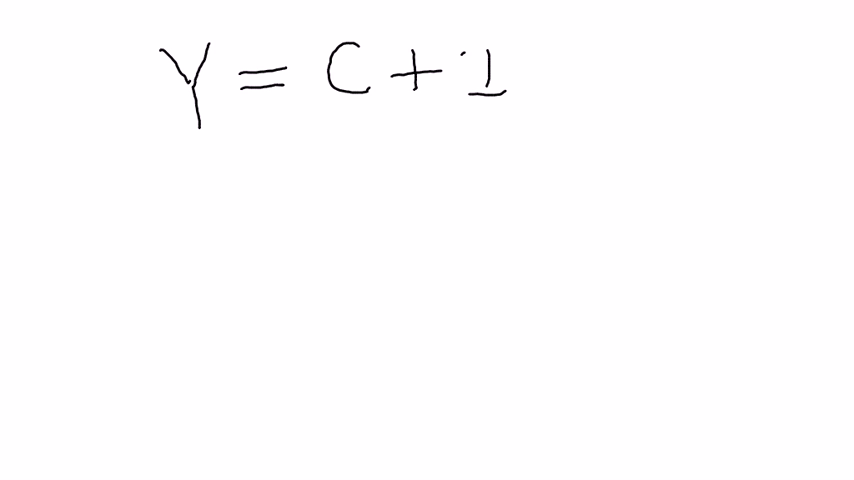
{"action": "type", "text": "+G"}
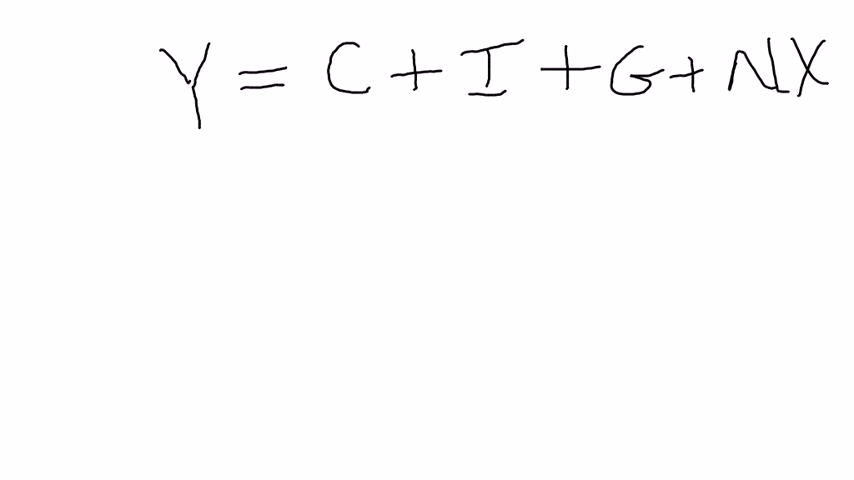
Draw short underline strokes beneath the C, I, G and NX terms.
{"action": "left_click_drag", "start_coordinate": [340, 128], "coordinate": [364, 126]}
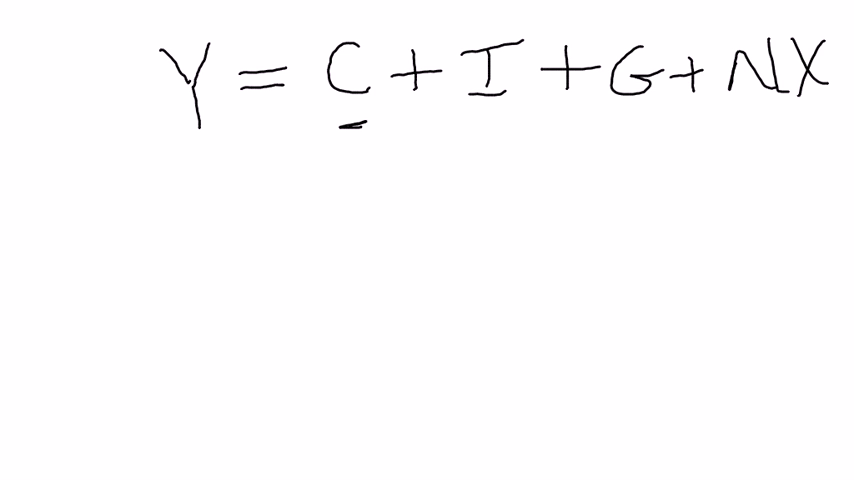
{"action": "left_click_drag", "start_coordinate": [470, 122], "coordinate": [510, 120]}
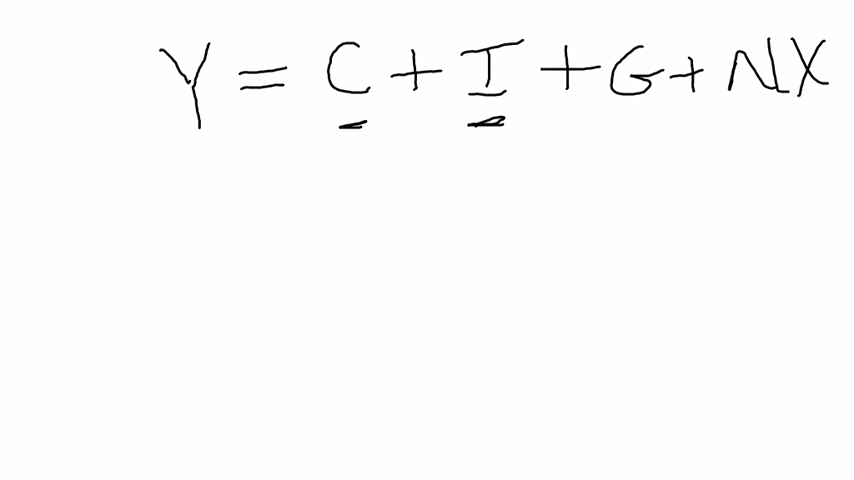
{"action": "left_click_drag", "start_coordinate": [608, 130], "coordinate": [648, 130]}
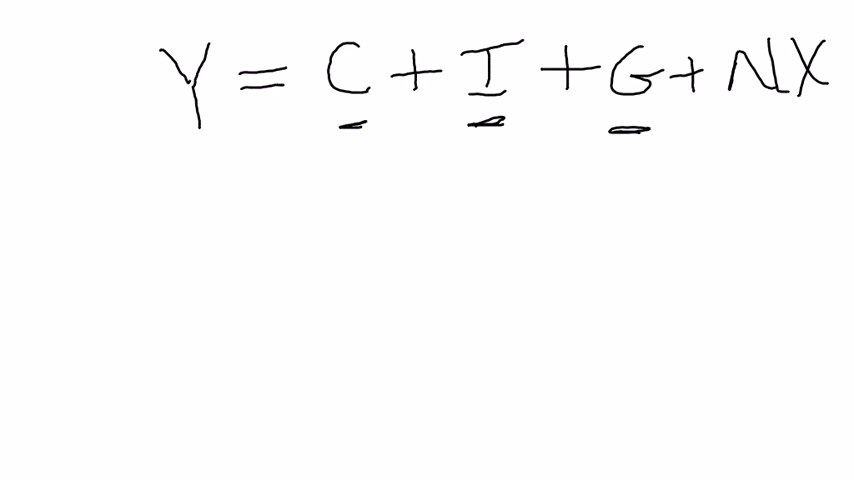
{"action": "left_click_drag", "start_coordinate": [744, 128], "coordinate": [820, 126]}
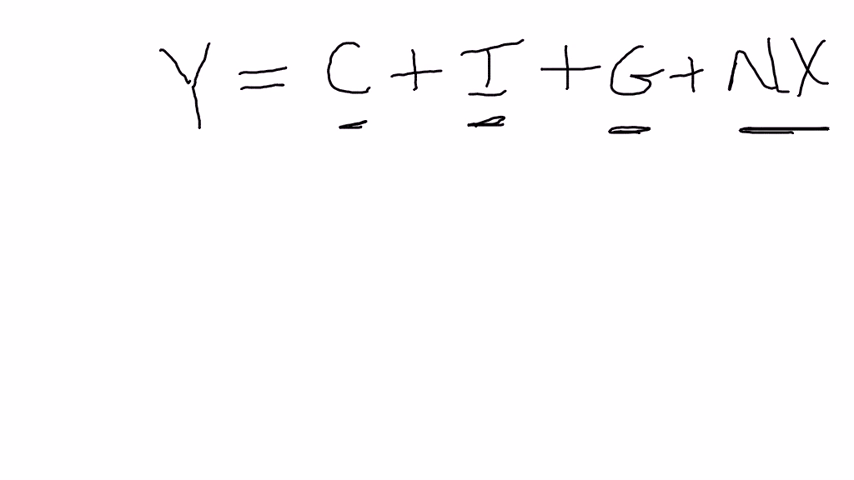